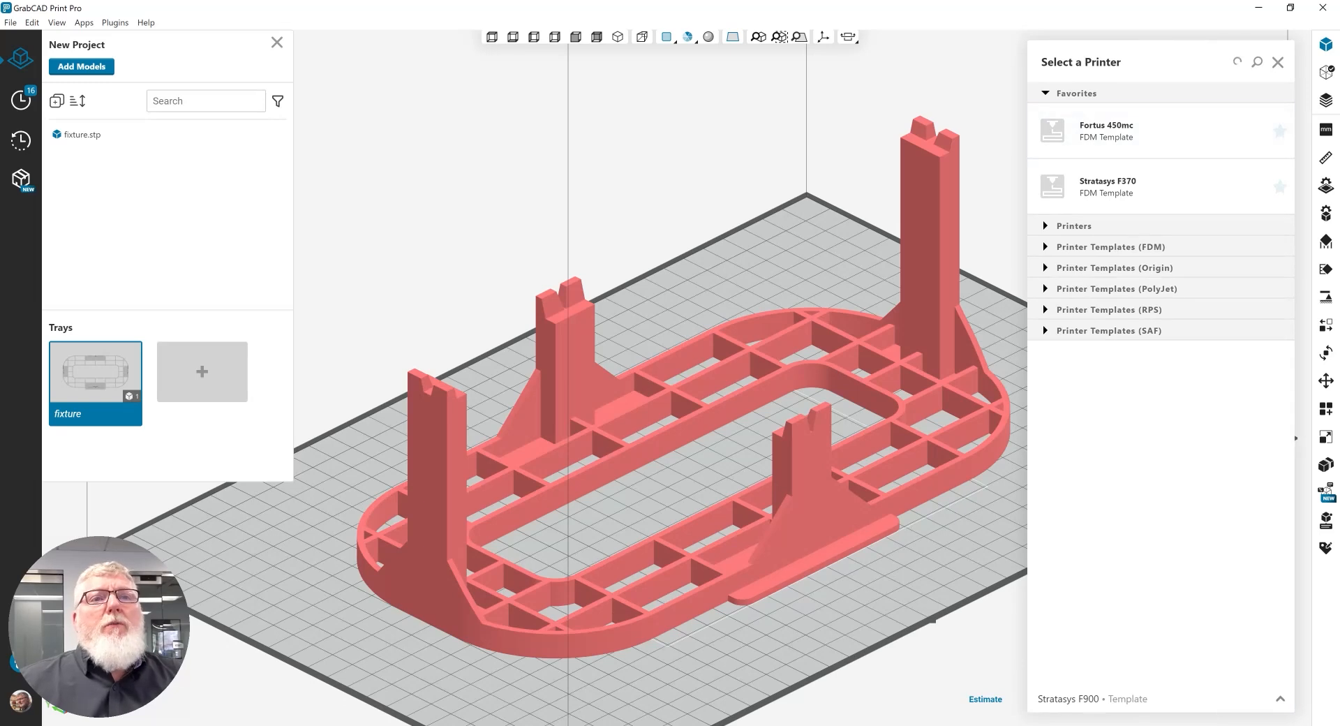
Choose Fortus 450mc (FDM Template) from Favorites as the project printer
click(1154, 129)
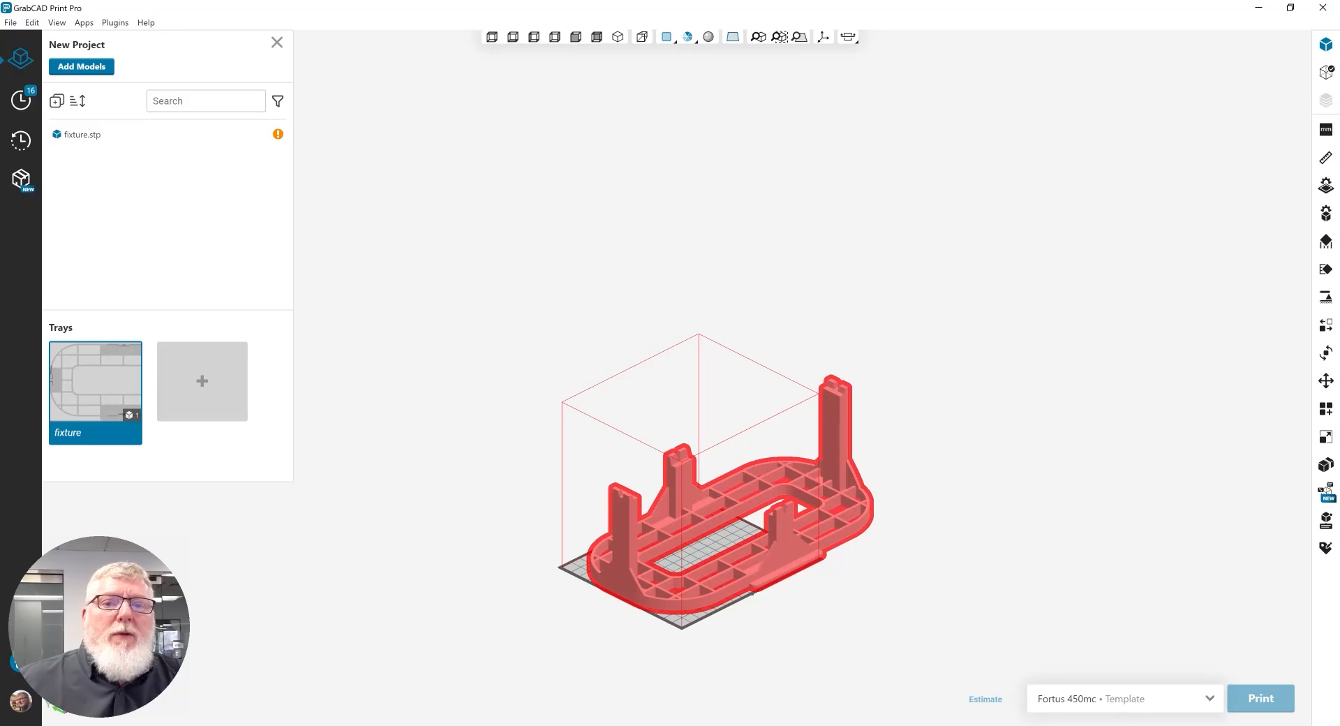
Start the Split Model tool and rotate the cutting plane upright through the fixture
click(847, 36)
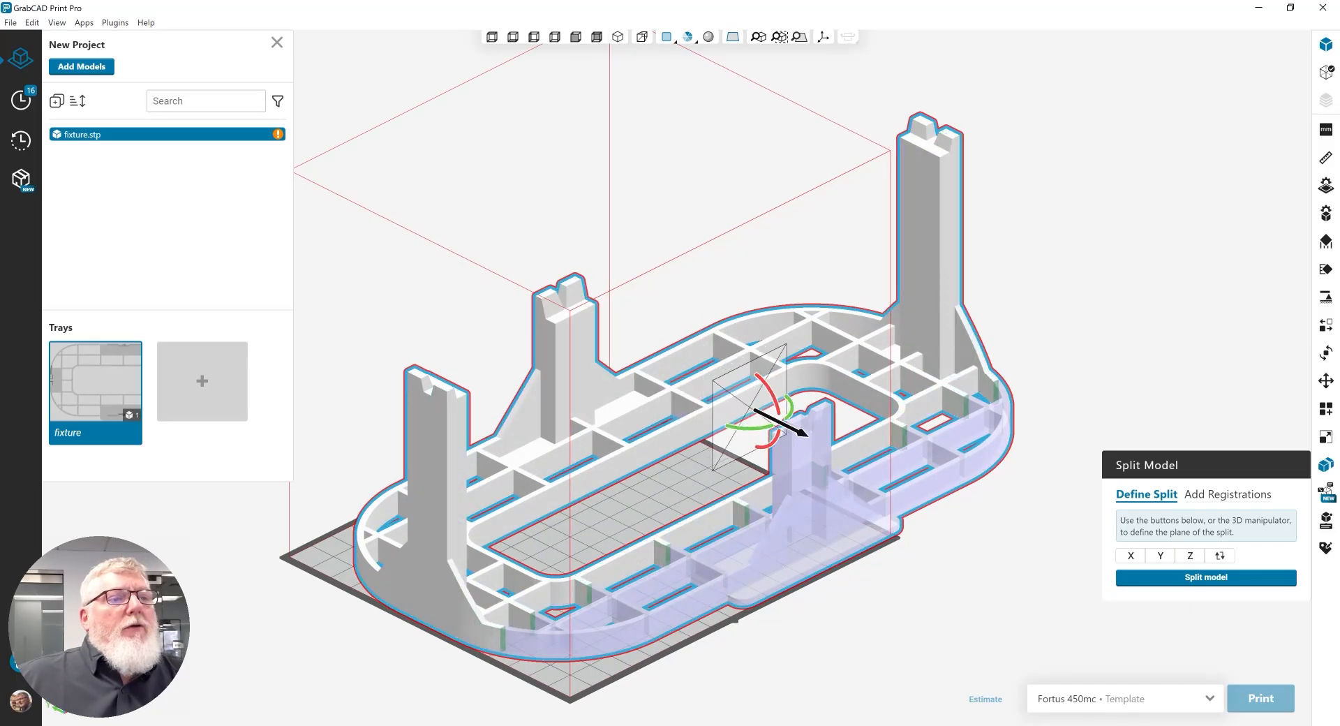
drag(757, 402, 693, 371)
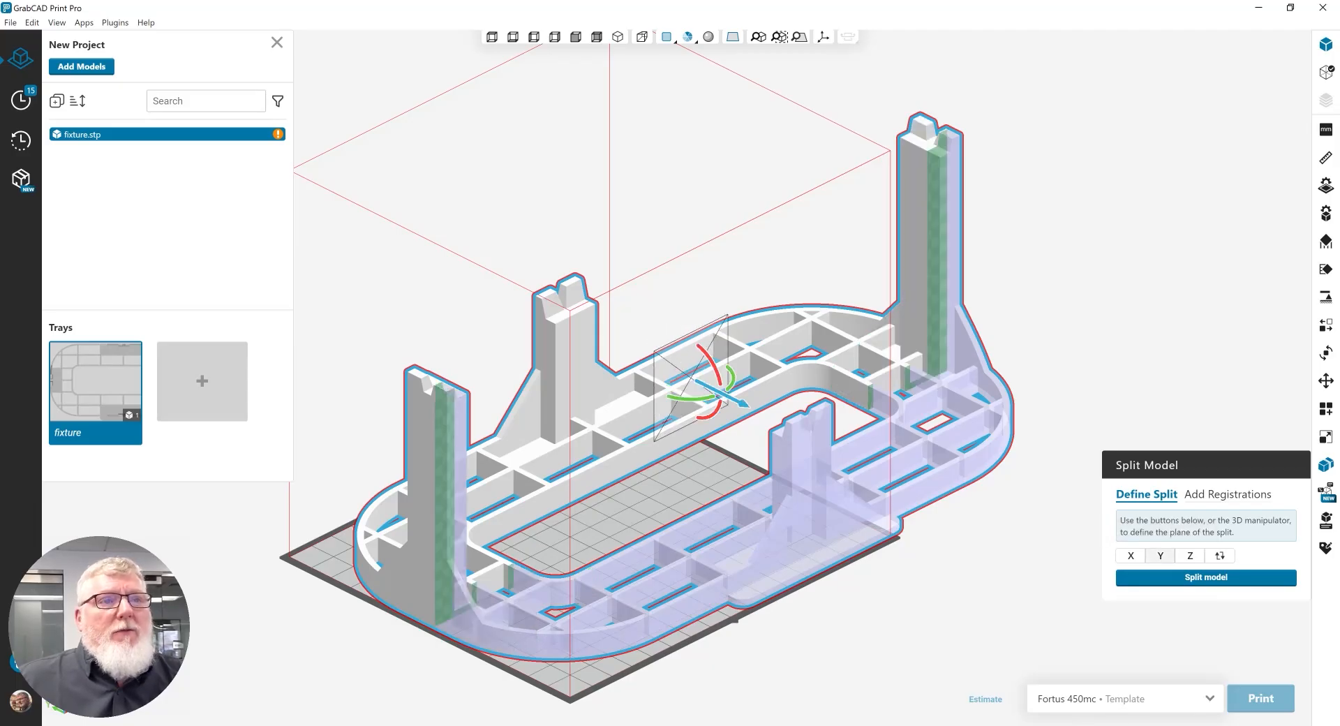
Realign the split plane via Z then X so it cuts across the fixture's width through both uprights
click(1190, 555)
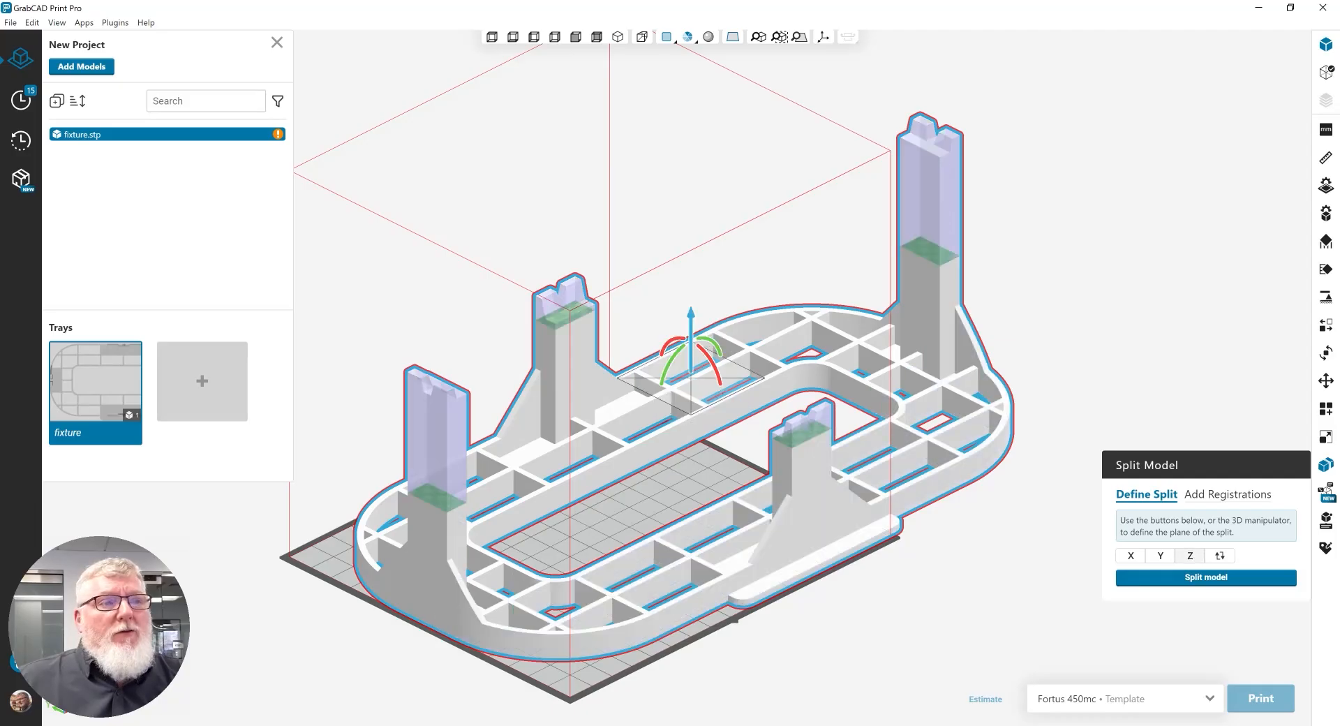
click(1129, 556)
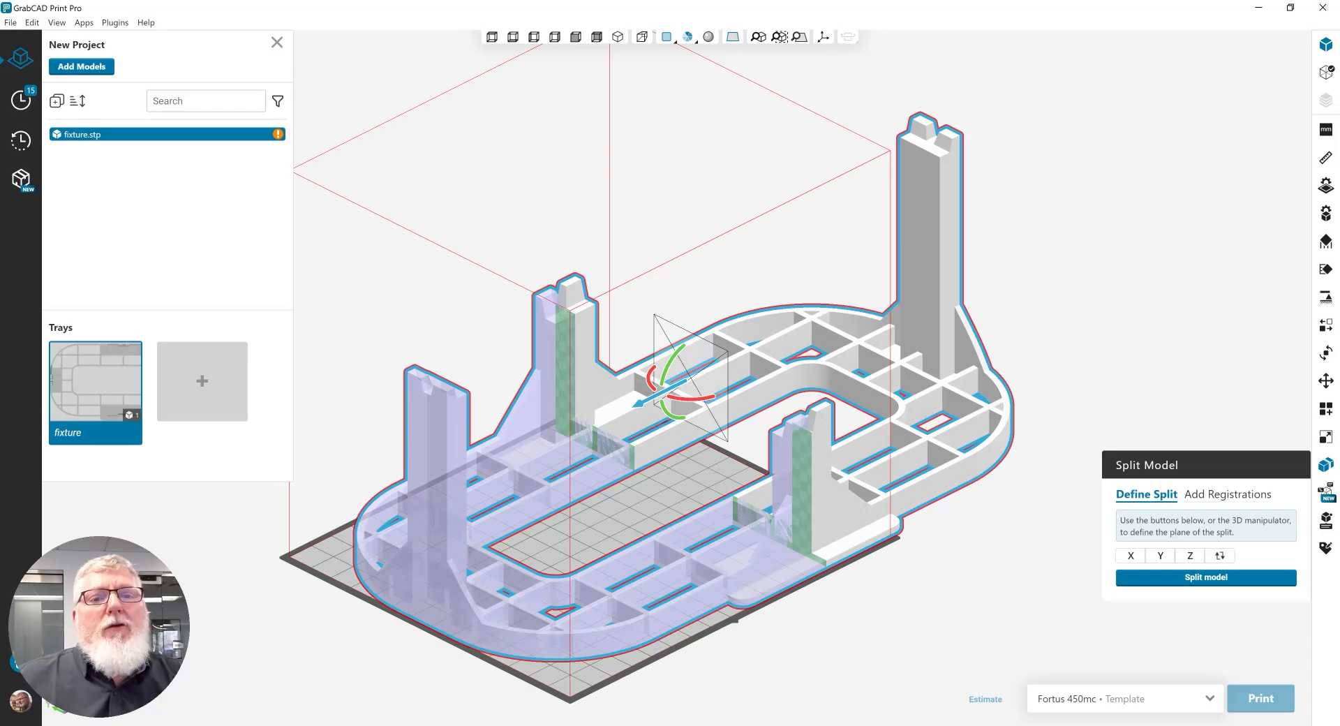
Place registration marks on the green cut faces of both split uprights
click(1227, 495)
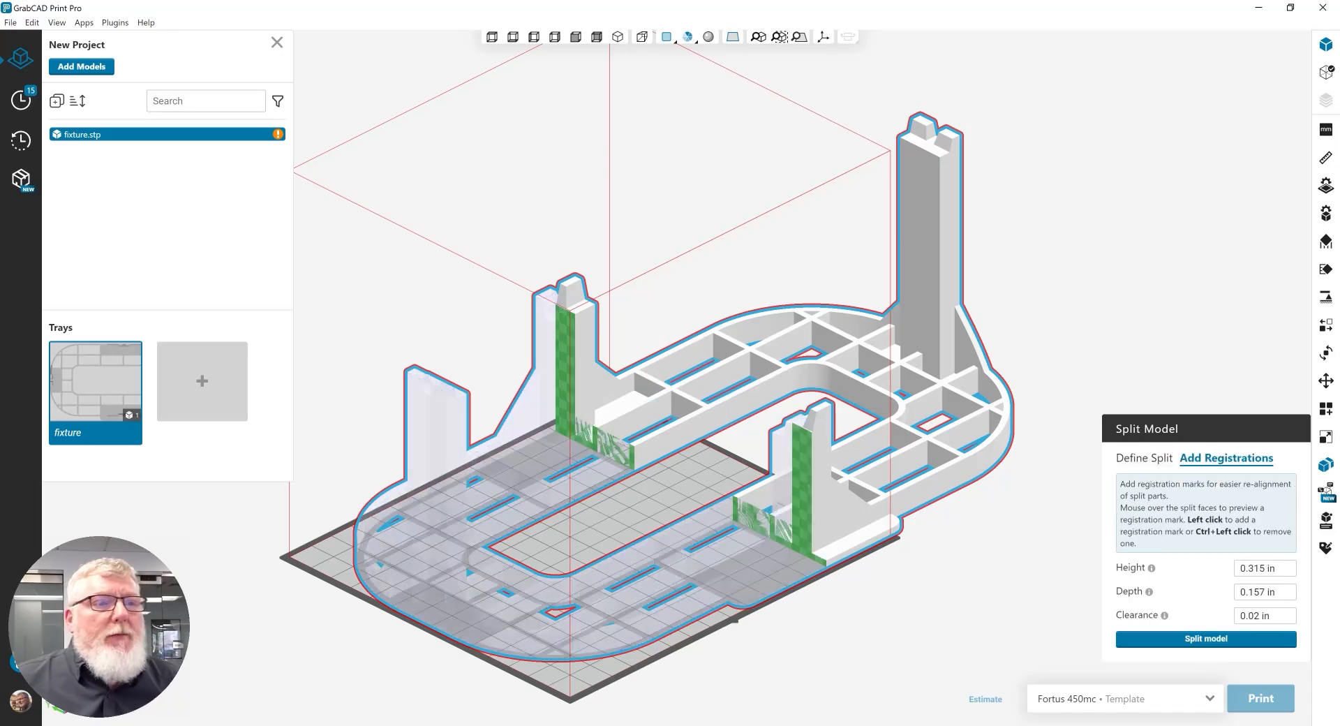
scroll(up, 3)
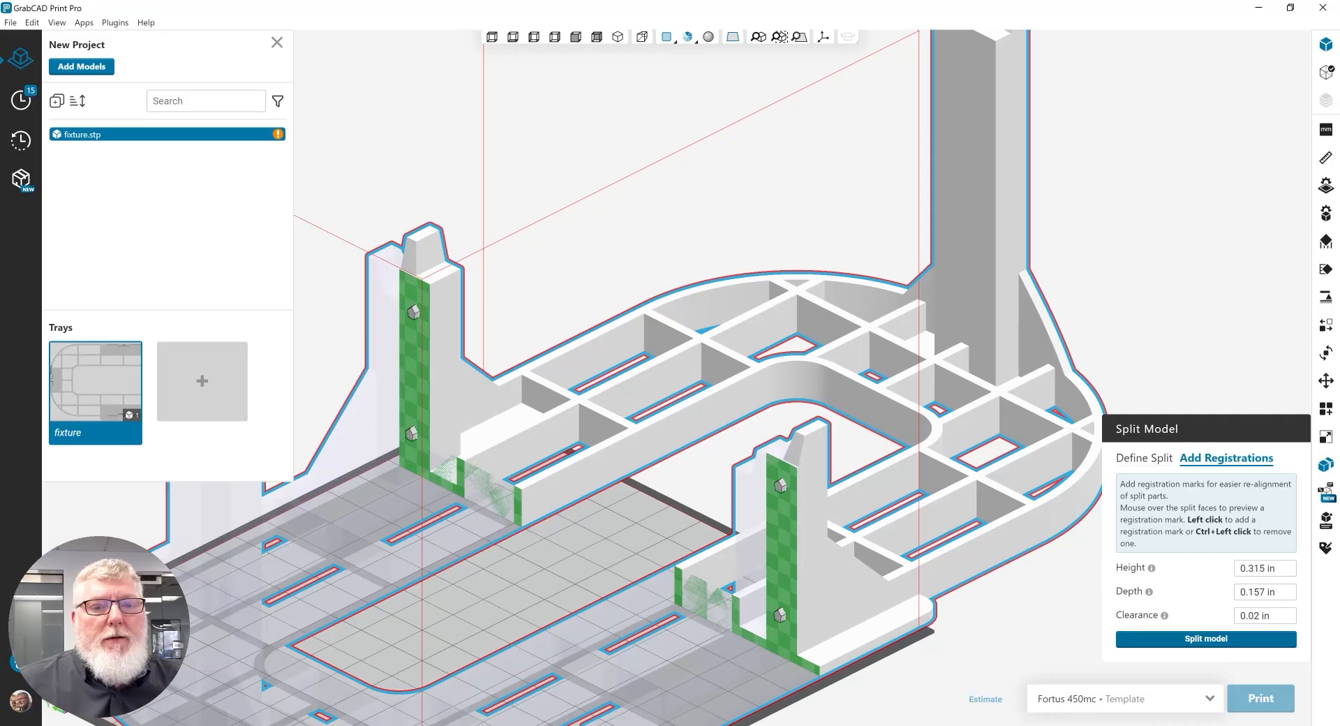
Execute the split with registration marks, yielding two parts in fixture.stp
click(1205, 639)
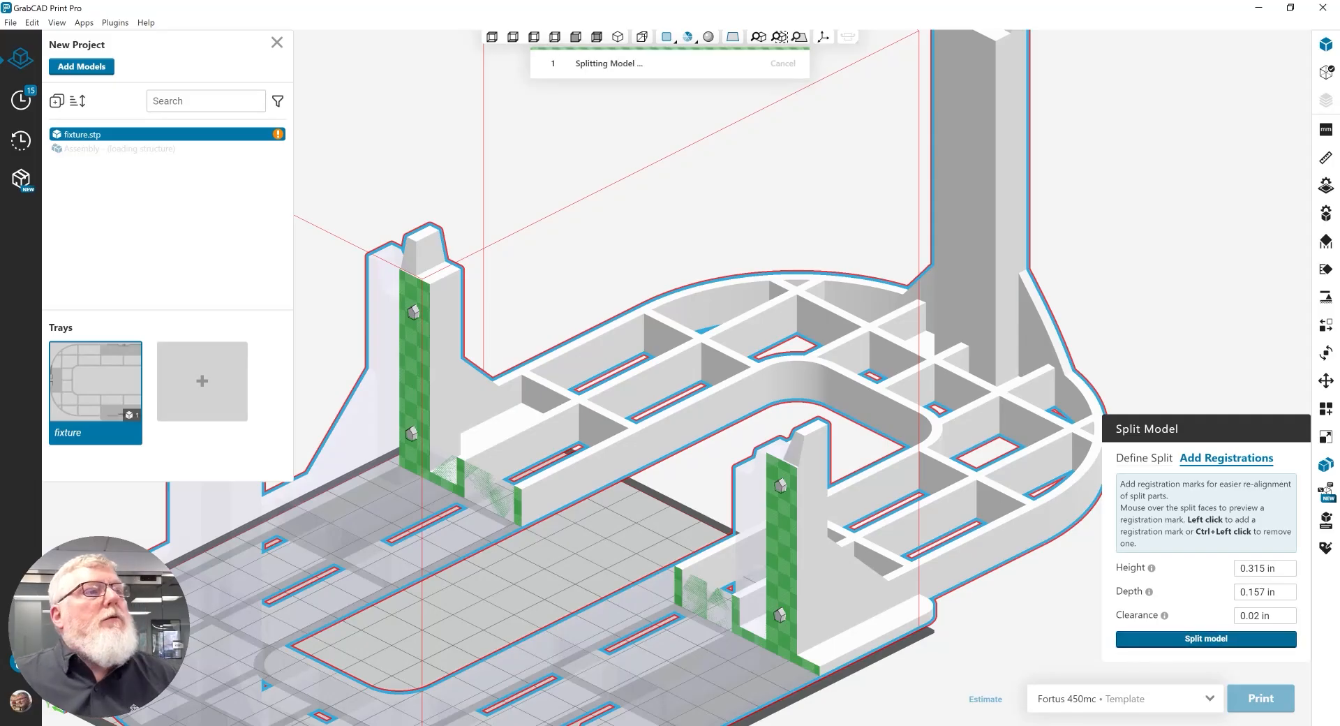
click(1205, 640)
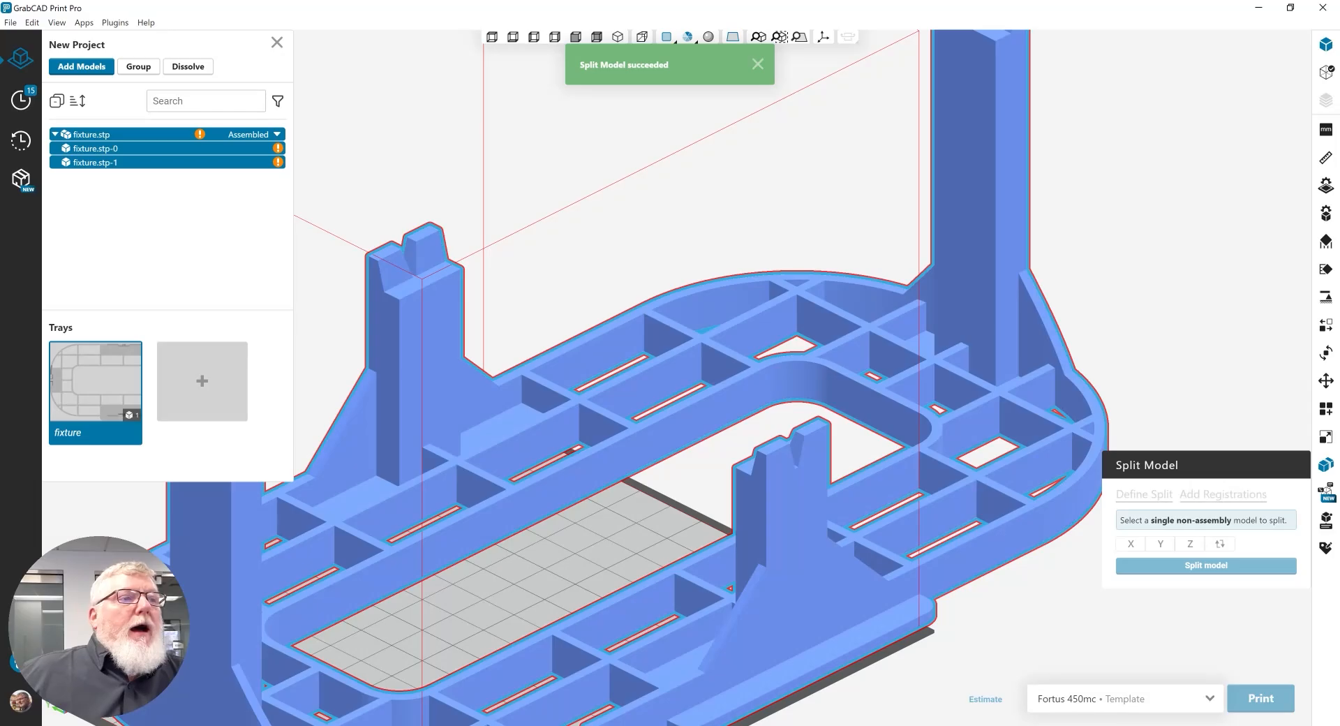
click(755, 64)
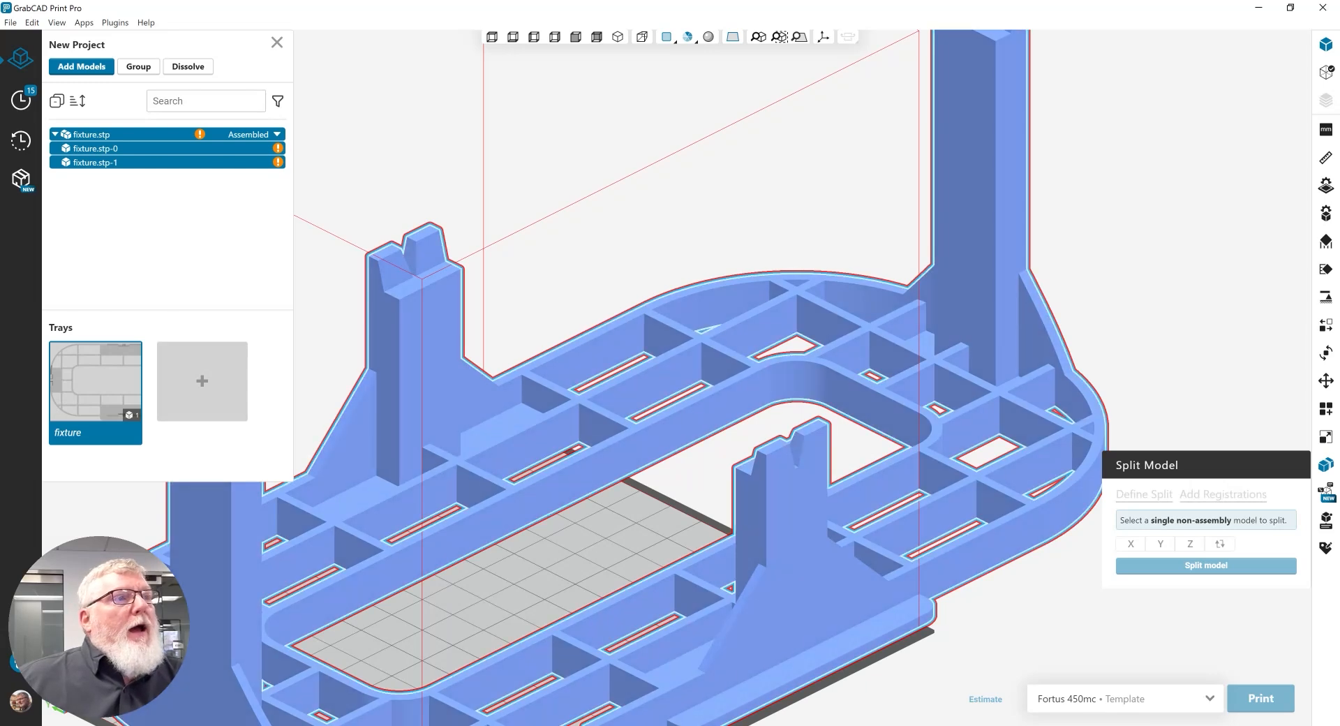
Switch the split fixture from Assembled to Disassembled, creating a second tray
click(277, 134)
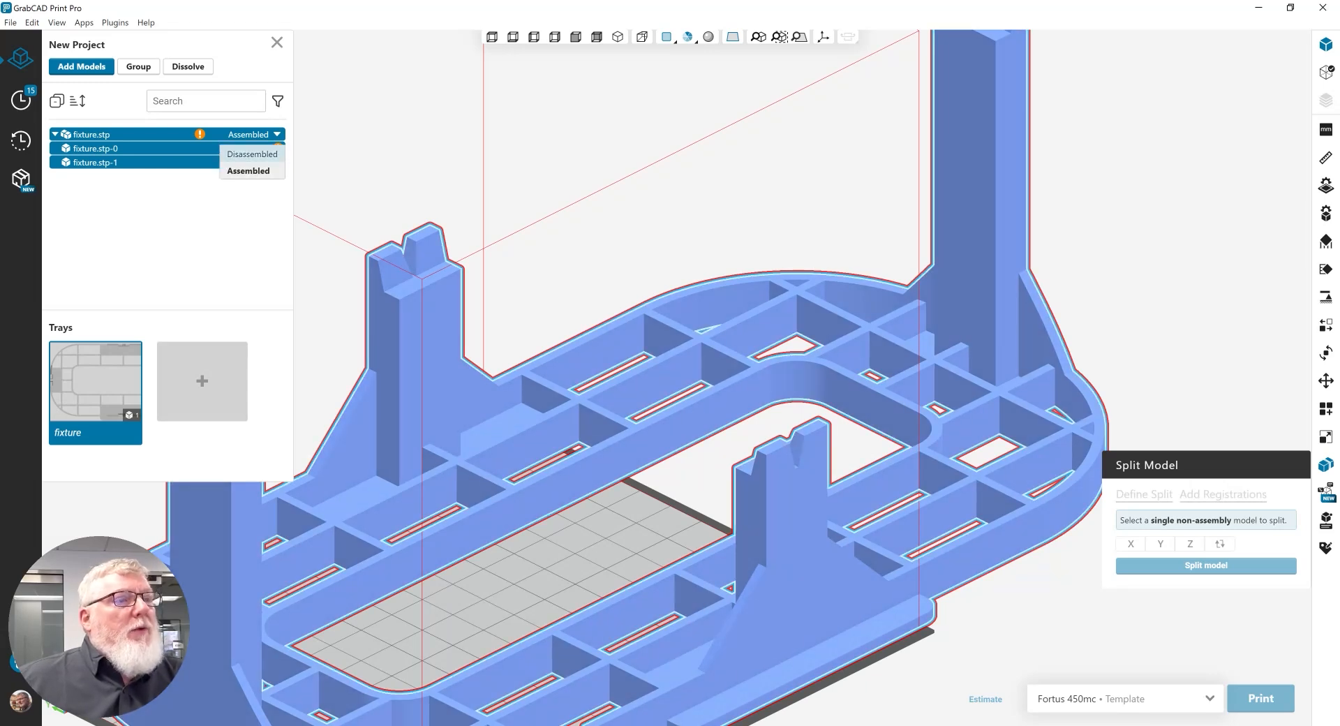
click(251, 154)
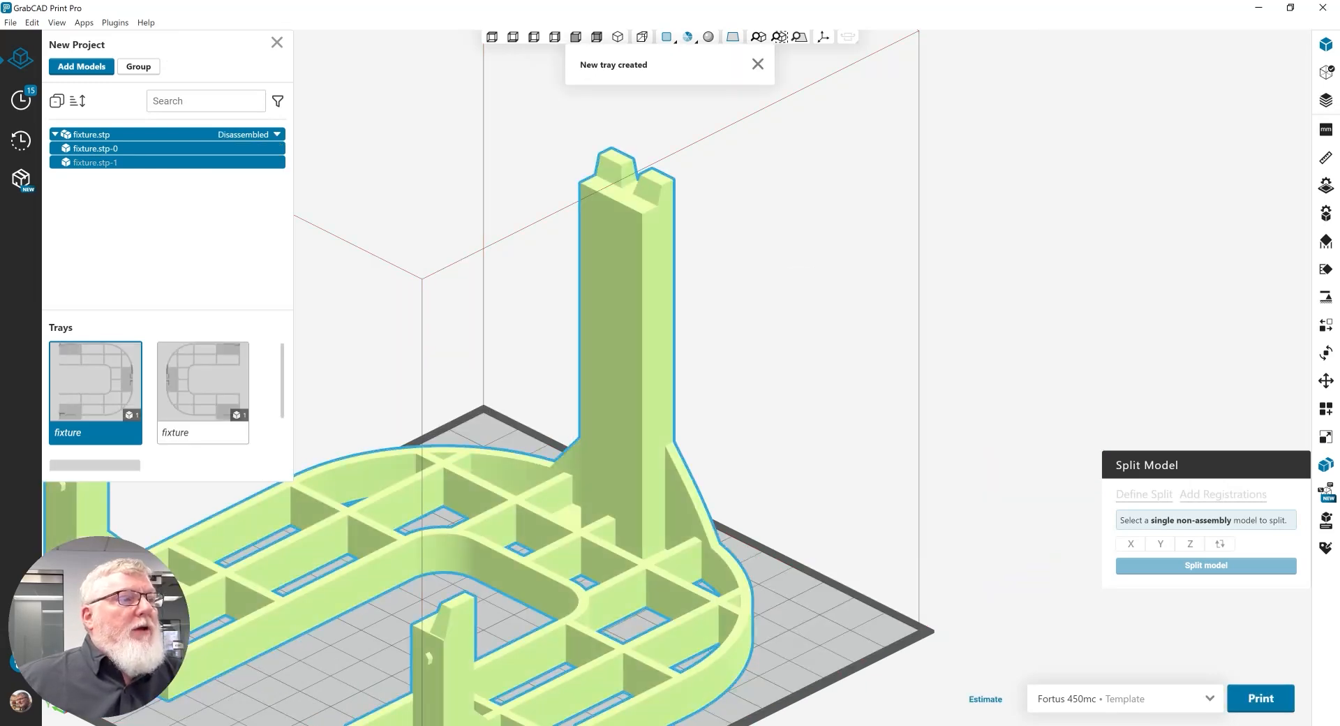